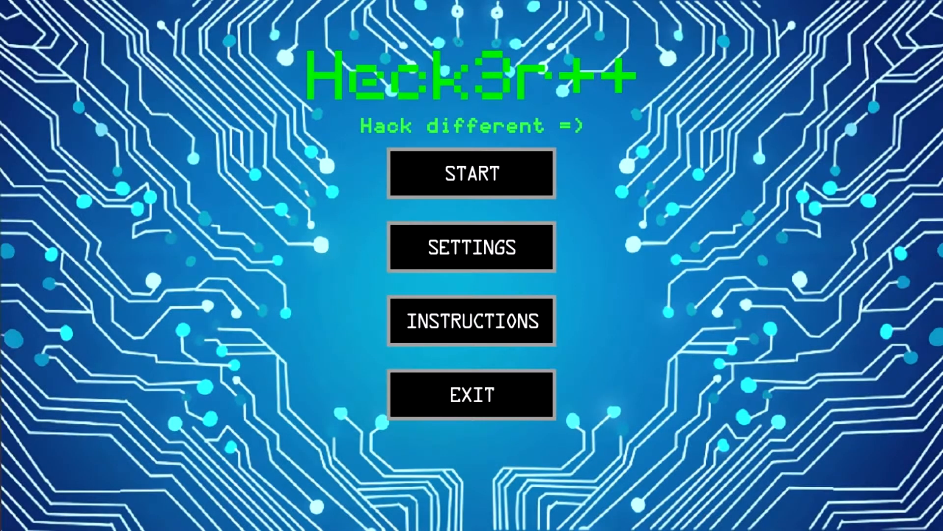
mouse_move(299, 376)
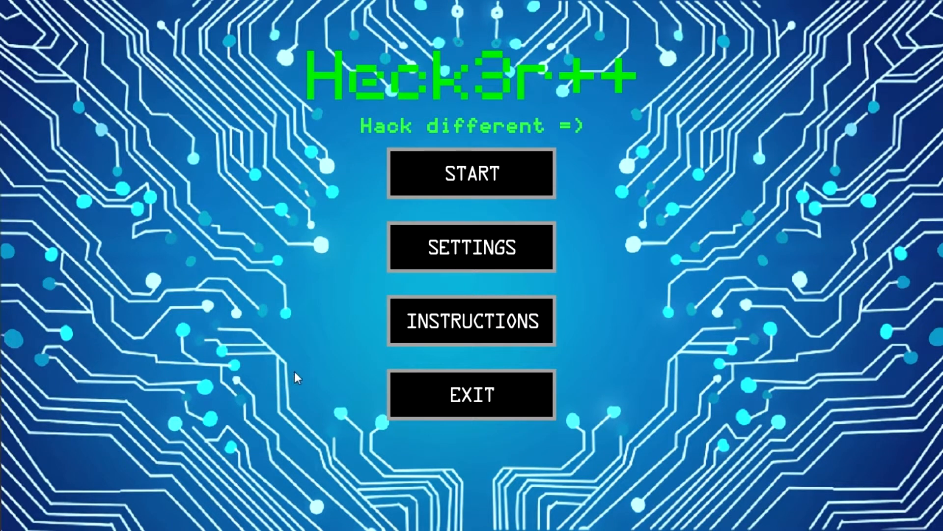
mouse_move(301, 375)
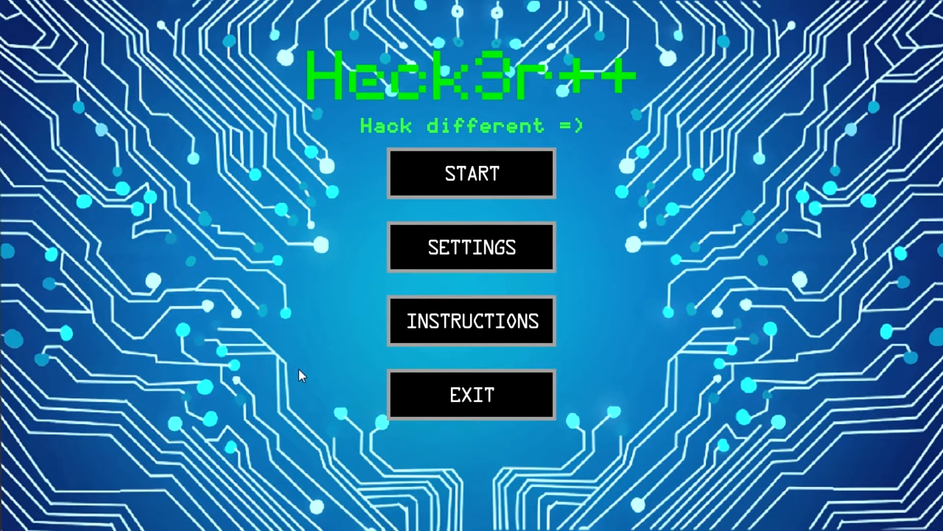
mouse_move(365, 354)
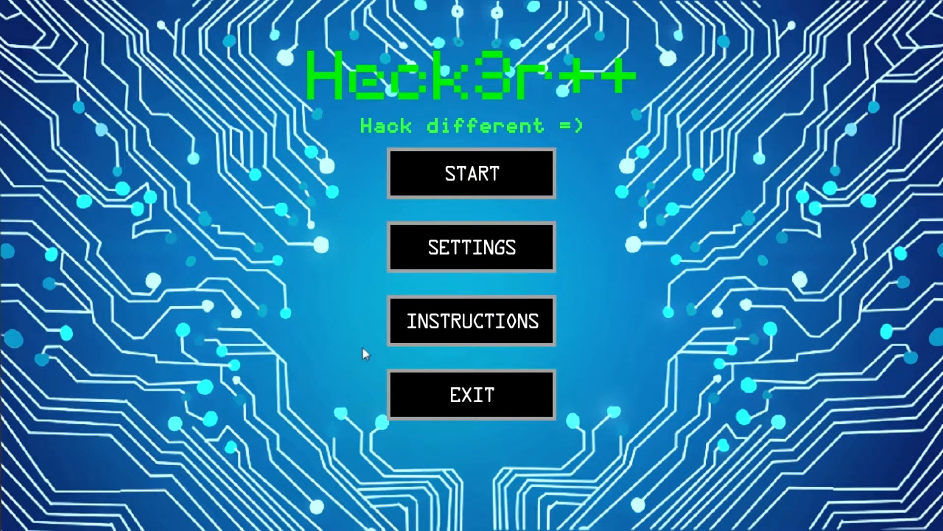
- Look through the settings and how-to-play screens, then start a new game from the main menu
click(471, 247)
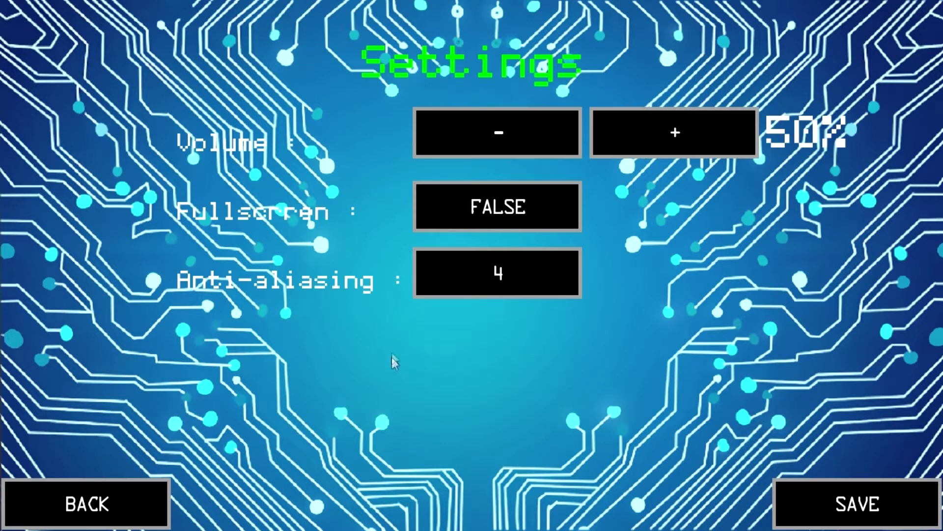
mouse_move(504, 450)
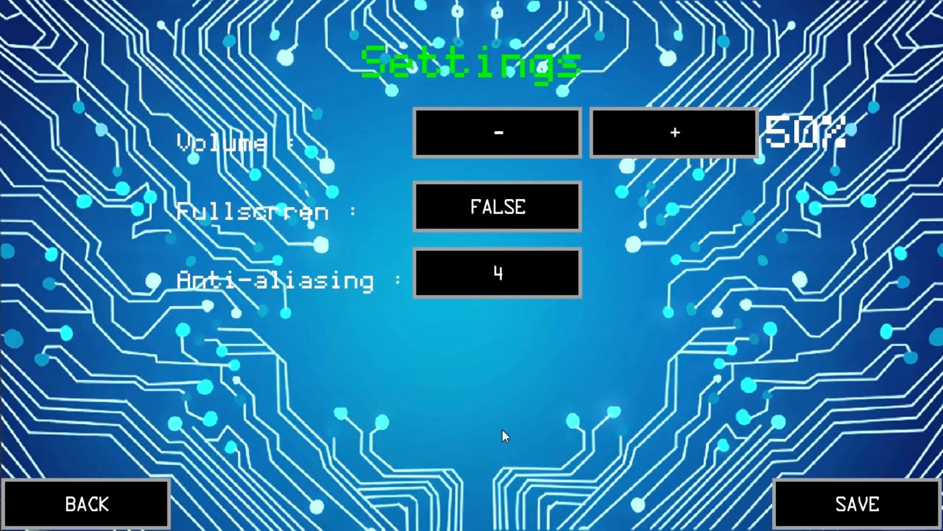
click(83, 502)
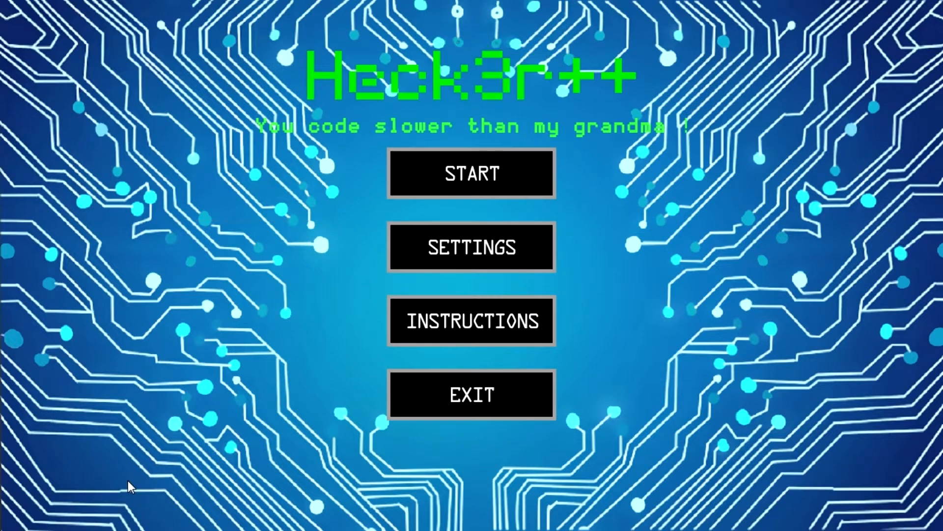
click(472, 321)
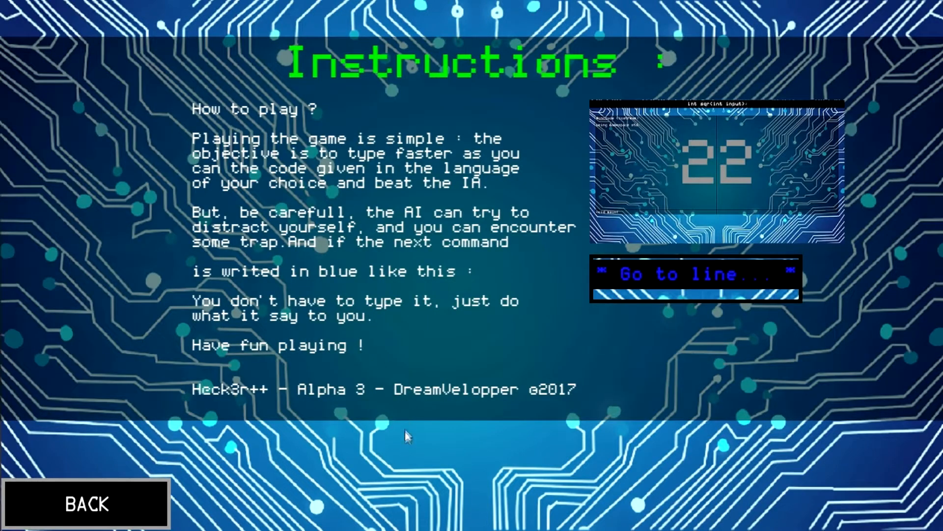
mouse_move(408, 461)
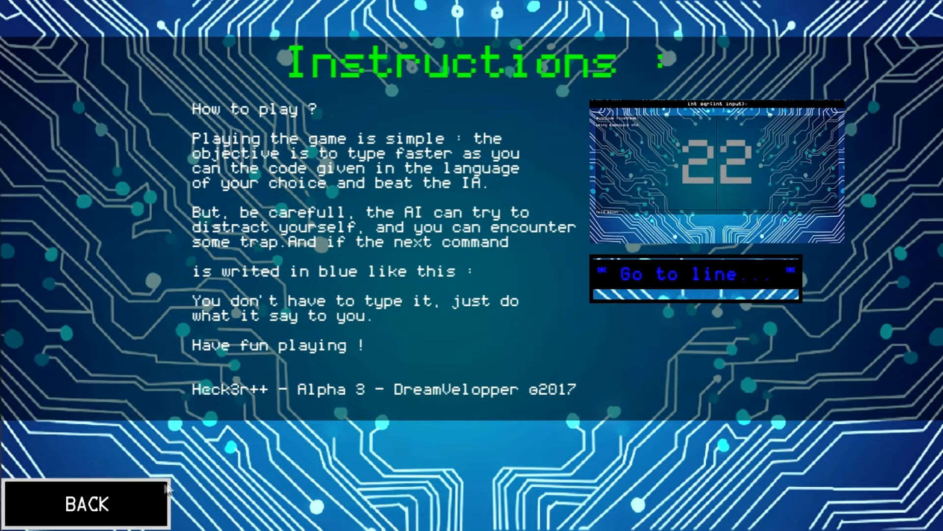
click(88, 503)
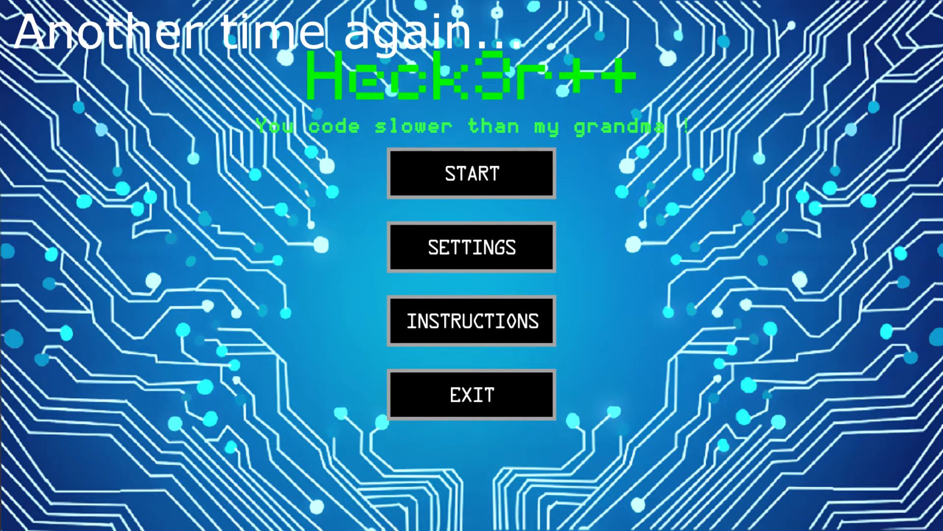
mouse_move(416, 175)
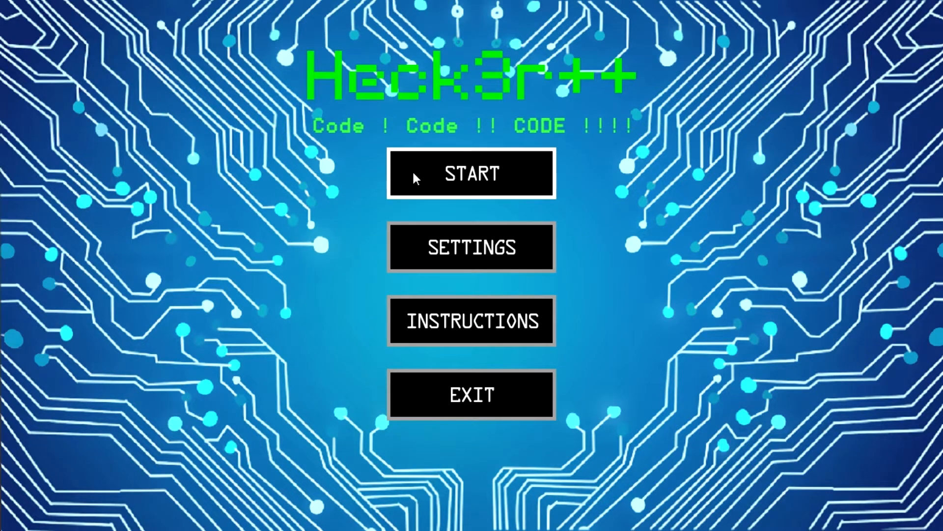
click(470, 174)
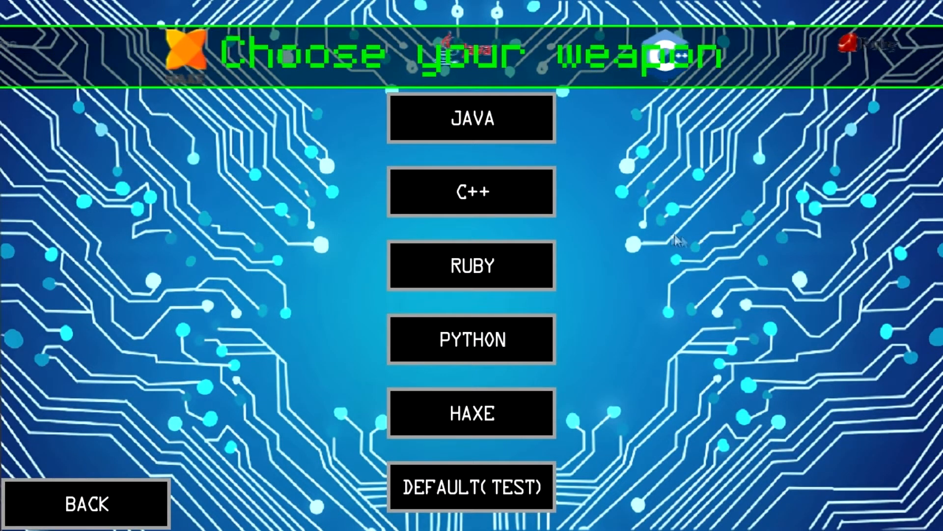
- Pick Java and race the AI by typing 'System.out.println'
click(472, 118)
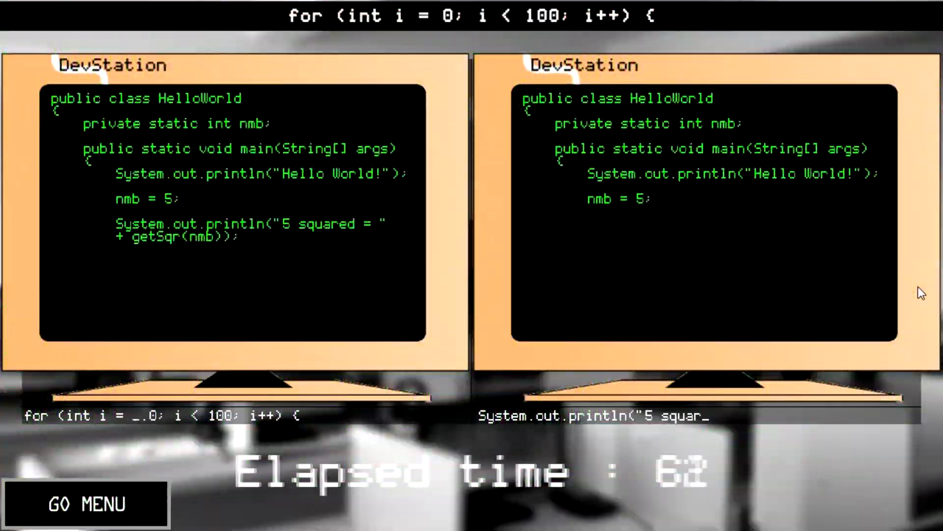
text(System.out.println)
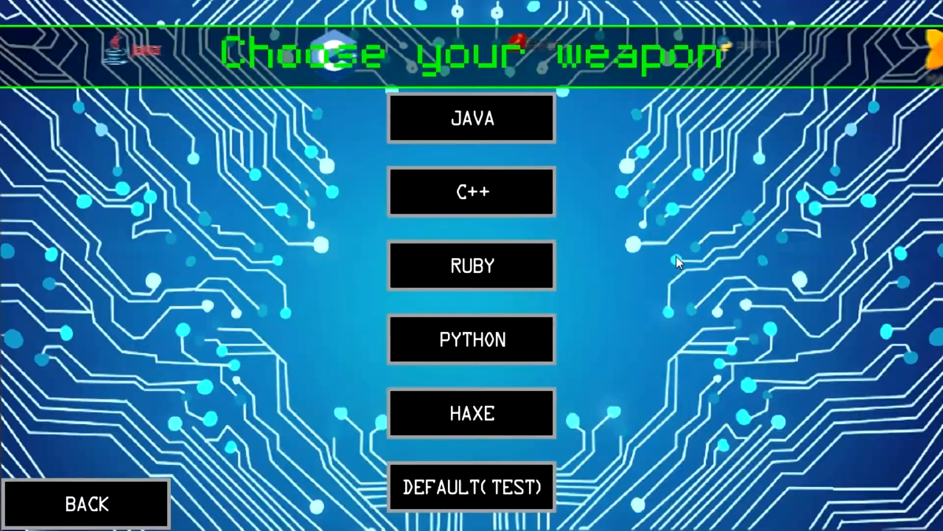
- Win a Ruby typing race, return to language choice, and launch a Python race
click(472, 266)
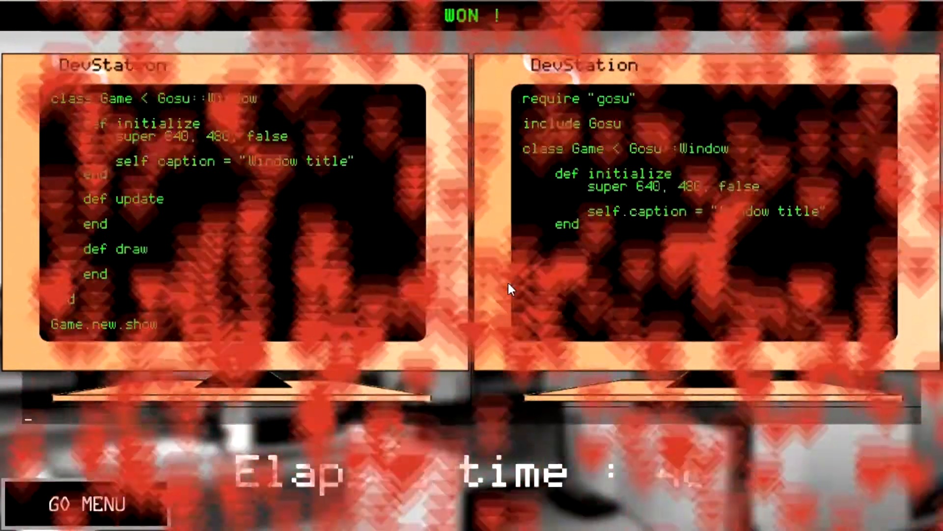
click(88, 505)
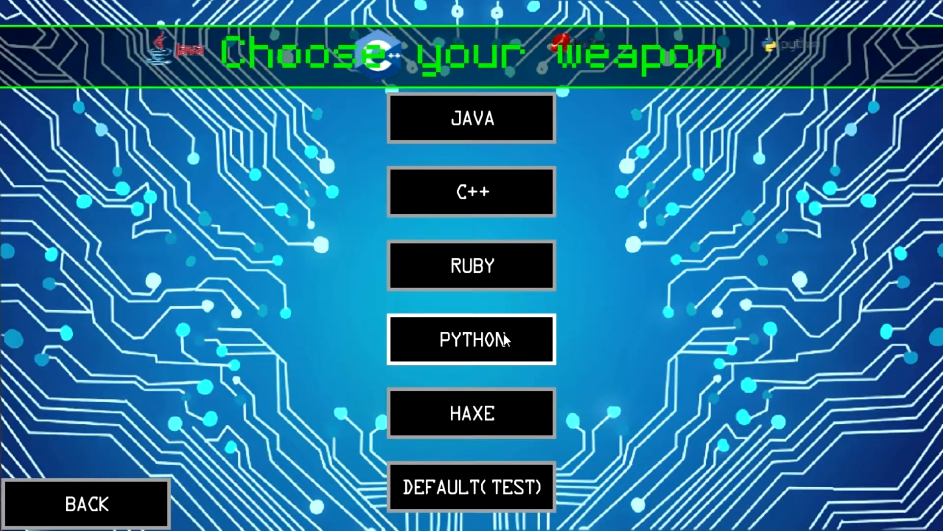
click(472, 339)
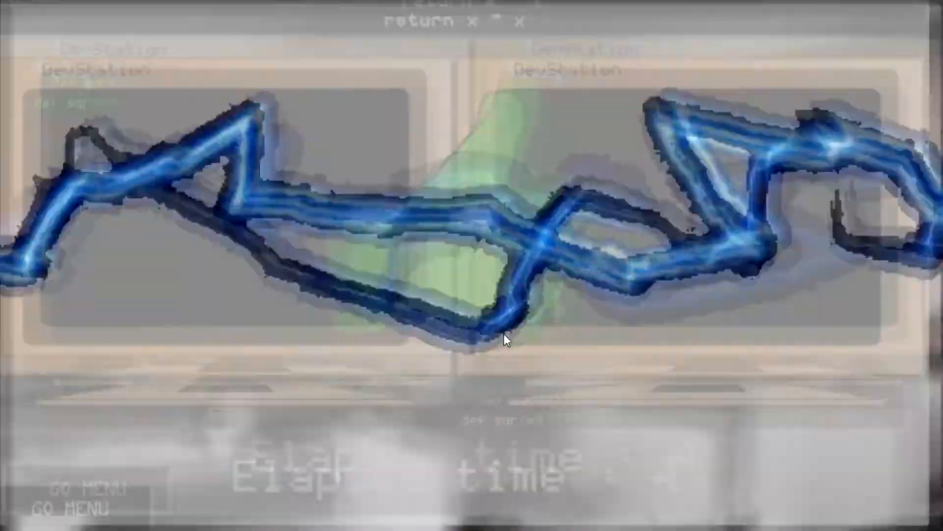